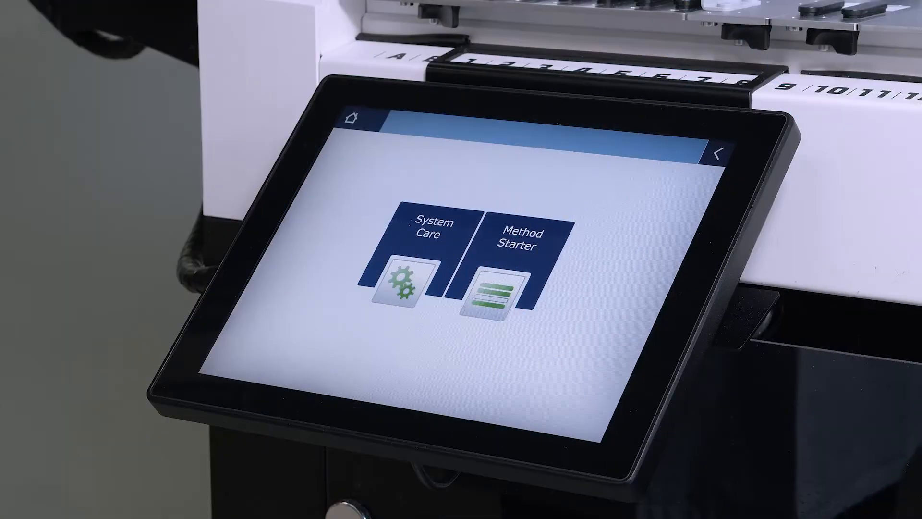
- Start a Pipetting_Method run from Method Starter in Touch Tools
{"action": "left_click", "coordinate": [521, 262]}
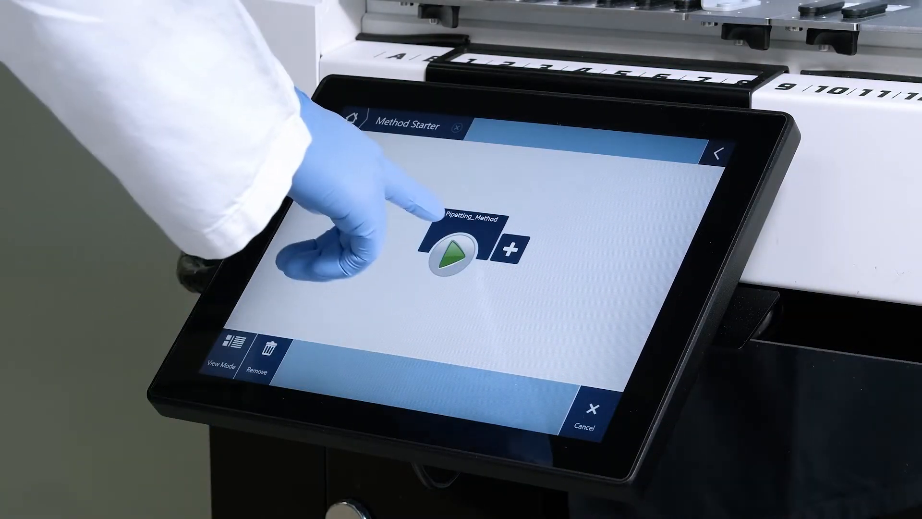
{"action": "left_click", "coordinate": [454, 253]}
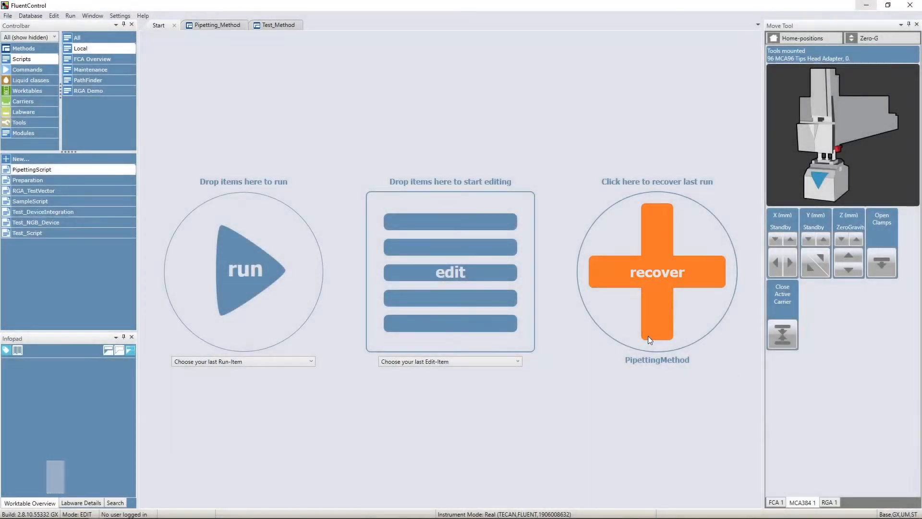
- Recover the last aborted PipettingMethod run from the Start tab and let the method prepare
{"action": "left_click", "coordinate": [277, 24]}
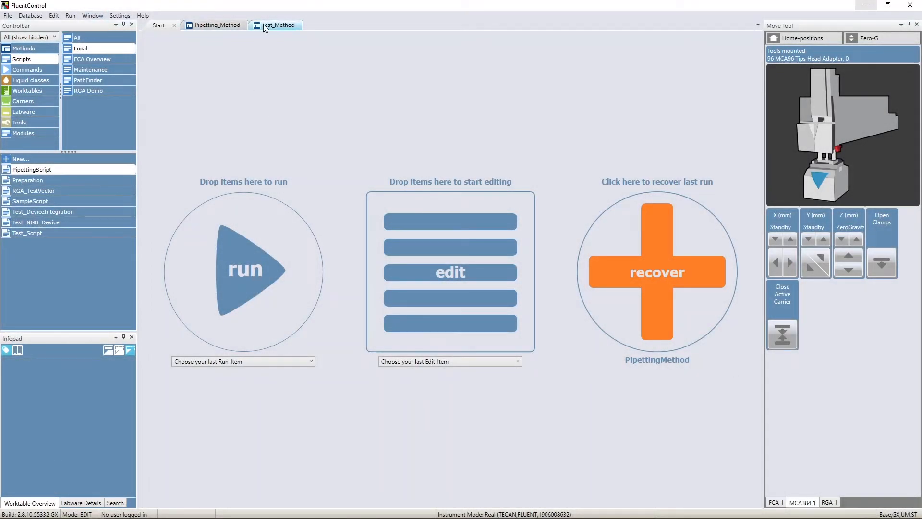
{"action": "left_click", "coordinate": [278, 25]}
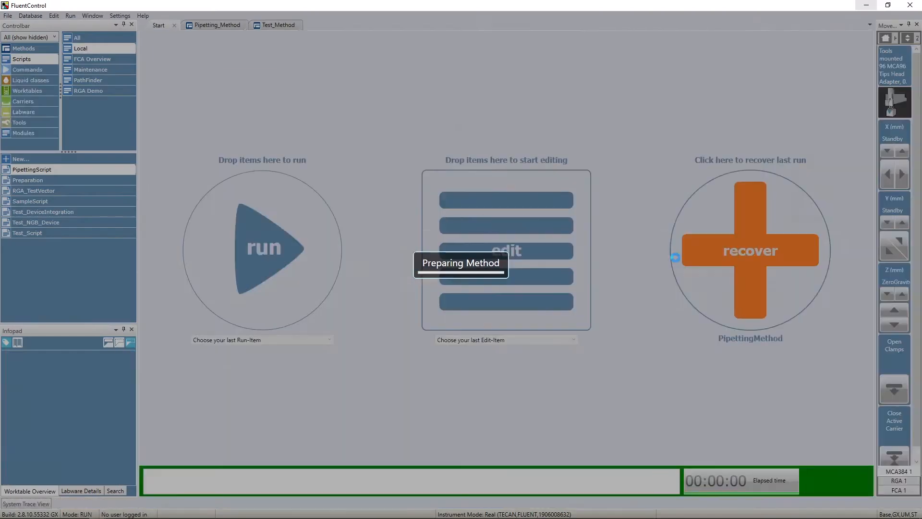
{"action": "left_click", "coordinate": [749, 249]}
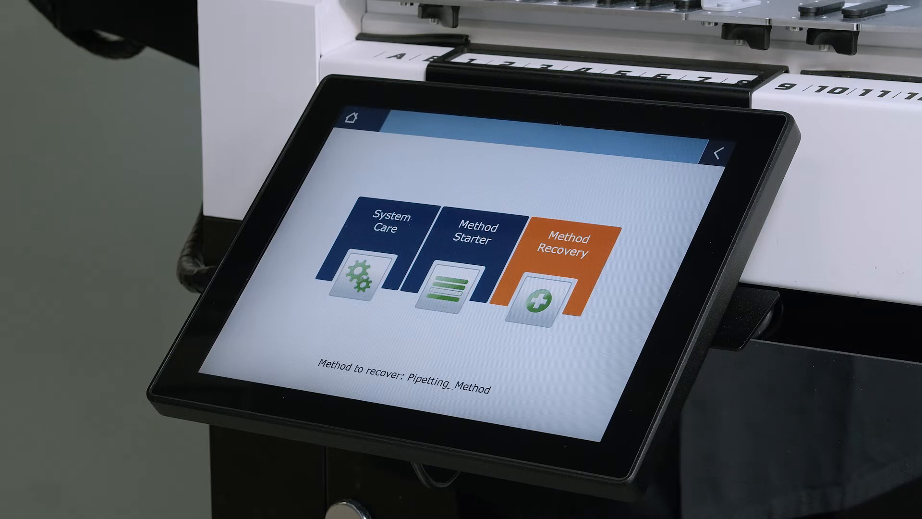
- Answer No to deleting the last run's recovery information and continue
{"action": "left_click", "coordinate": [556, 268]}
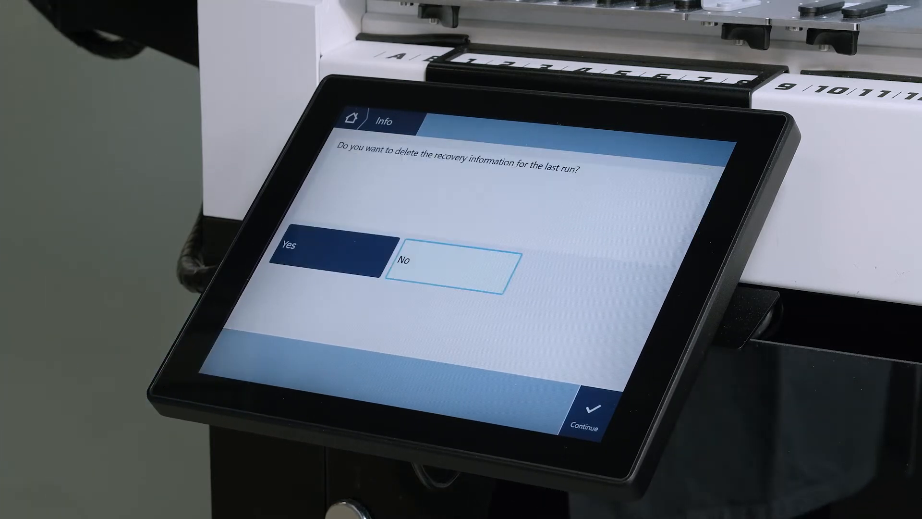
{"action": "left_click", "coordinate": [324, 247]}
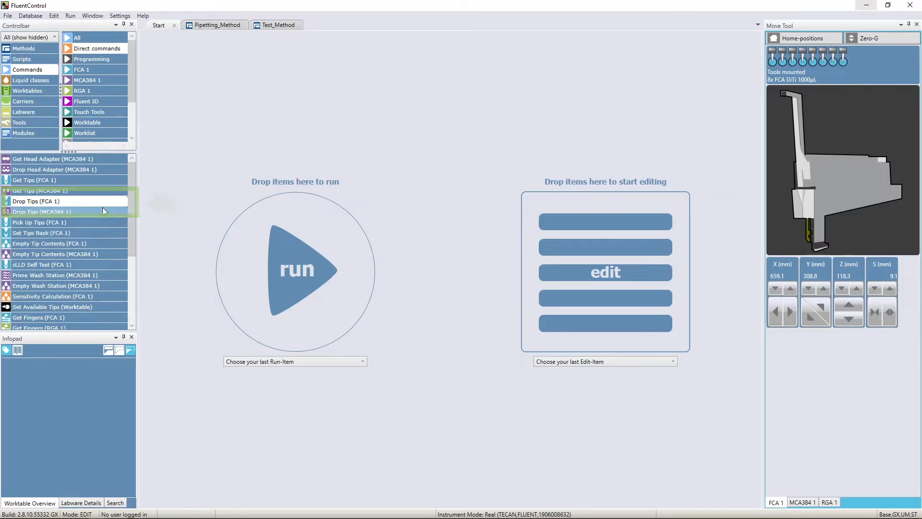
- Run the Drop Tips (FCA 1) direct command using stored DiTi positions
{"action": "double_click", "coordinate": [35, 201]}
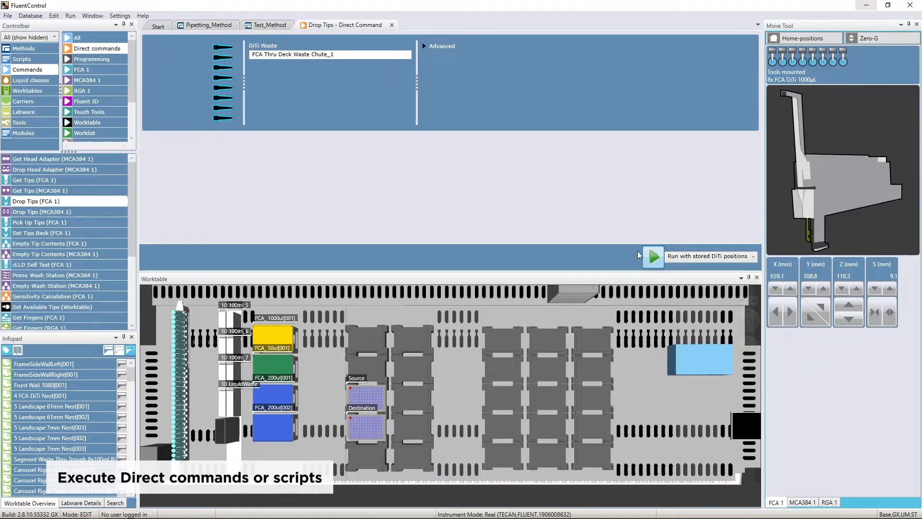
{"action": "left_click", "coordinate": [652, 257]}
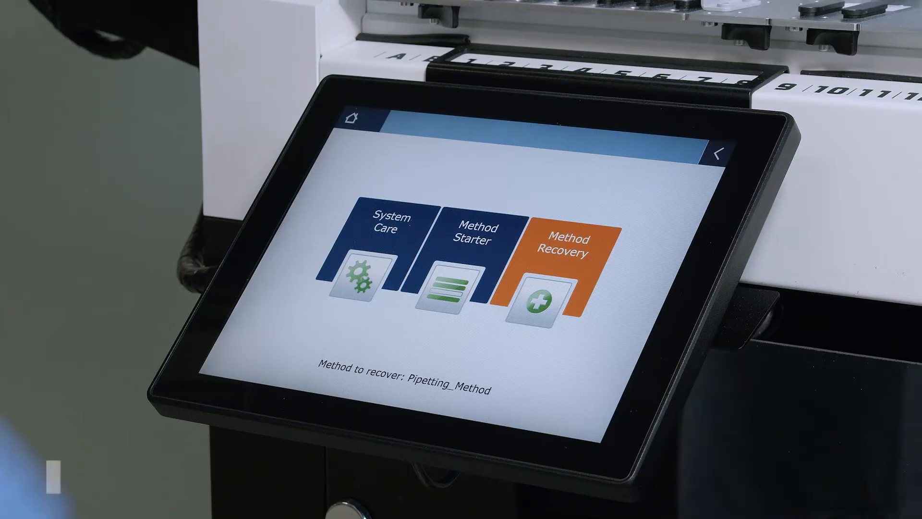
- Review the Pipetting_Method recovery step list and proceed to the worktable check
{"action": "left_click", "coordinate": [558, 264]}
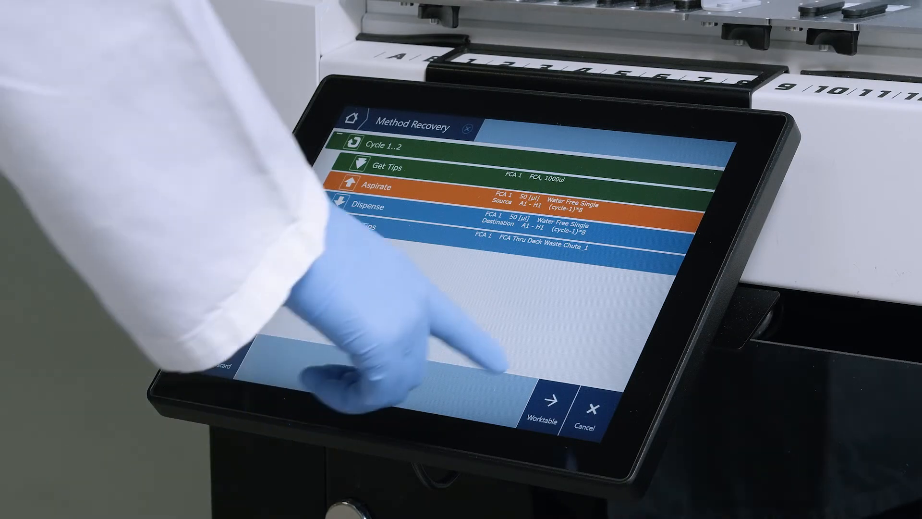
{"action": "left_click", "coordinate": [543, 406]}
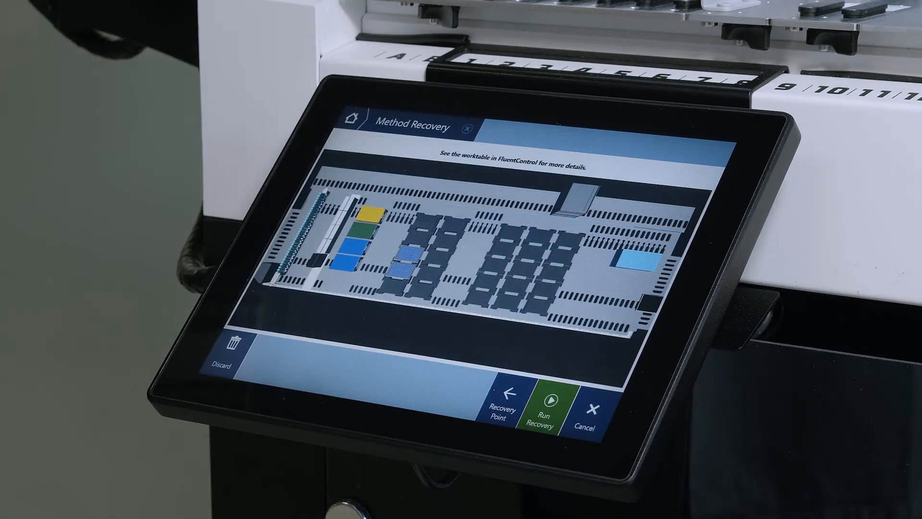